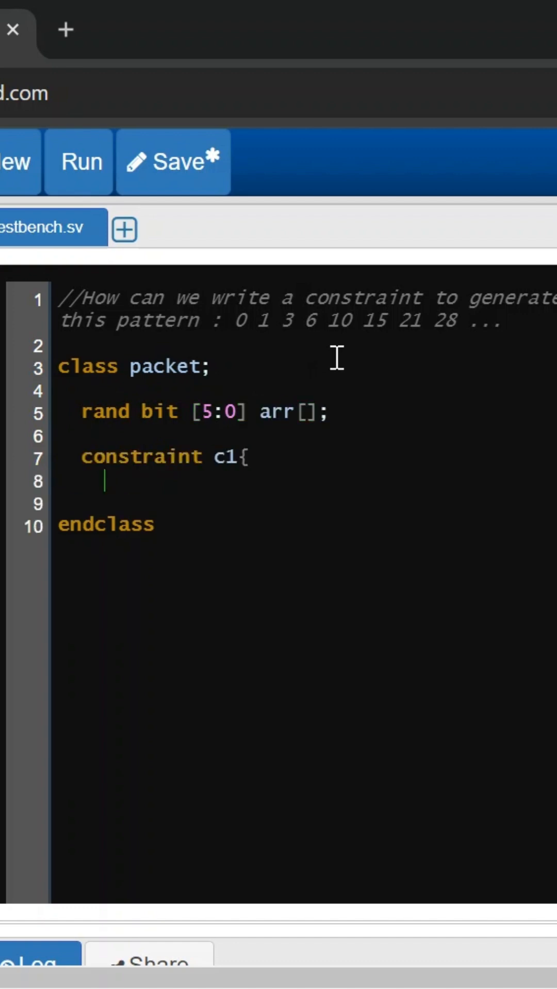
- Constrain arr to size 10 with foreach: arr[i] == arr[i-1] + i for i>0, else 0
{"action": "type", "text": "arr.size() == 10;"}
{"action": "type", "text": "foreach(arr[i]){"}
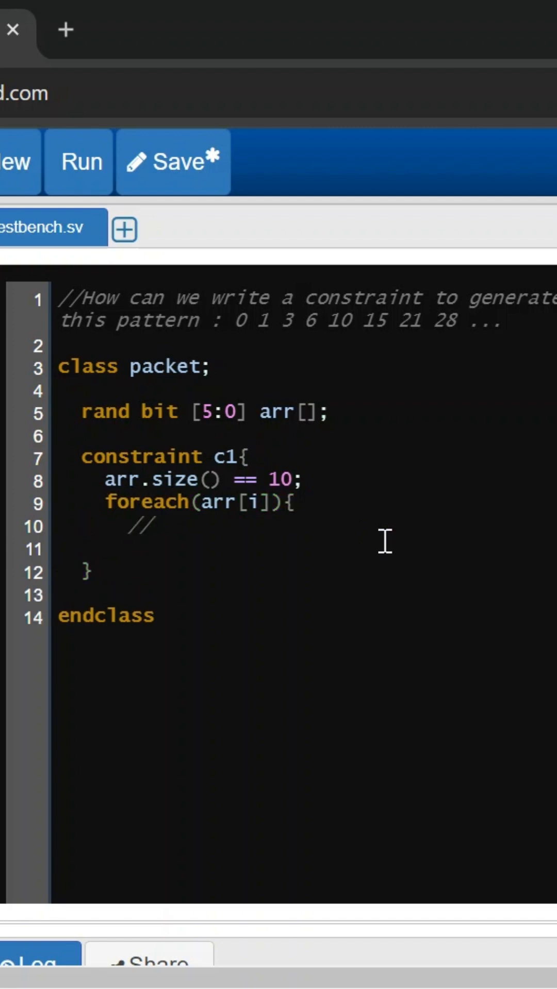
{"action": "type", "text": "if(i>0) {"}
{"action": "type", "text": "arr[i] == arr[i"}
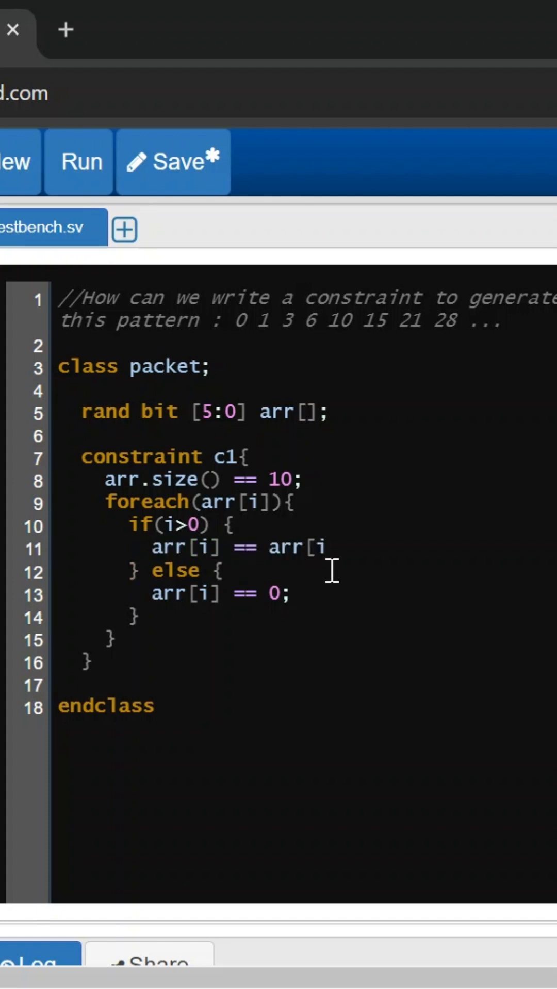
{"action": "type", "text": "-1] + i;"}
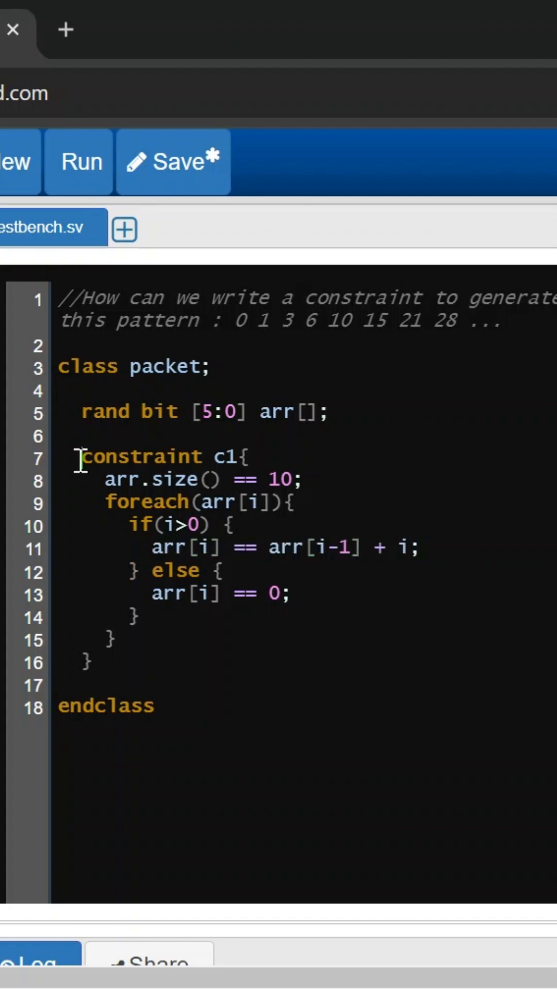
{"action": "left_click", "coordinate": [306, 481]}
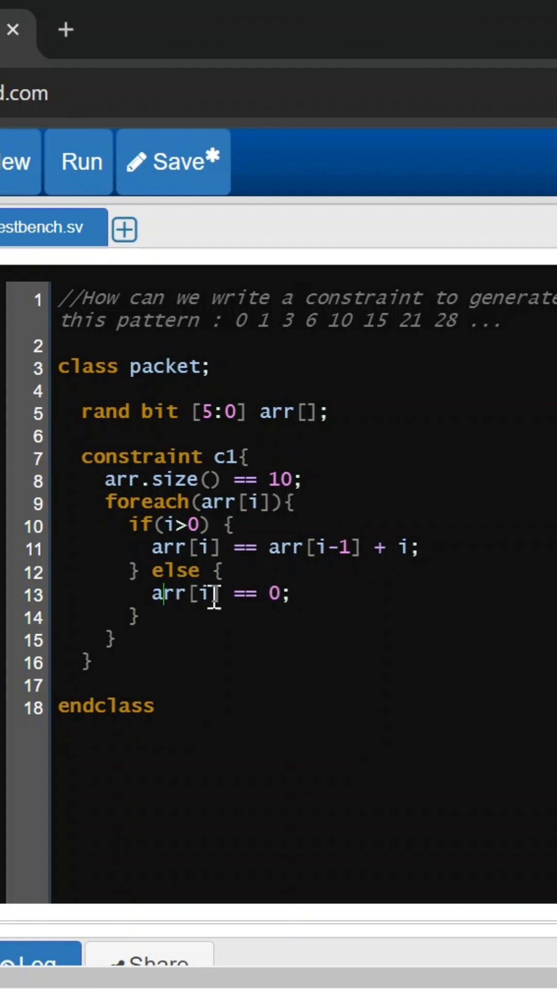
{"action": "left_click", "coordinate": [202, 547]}
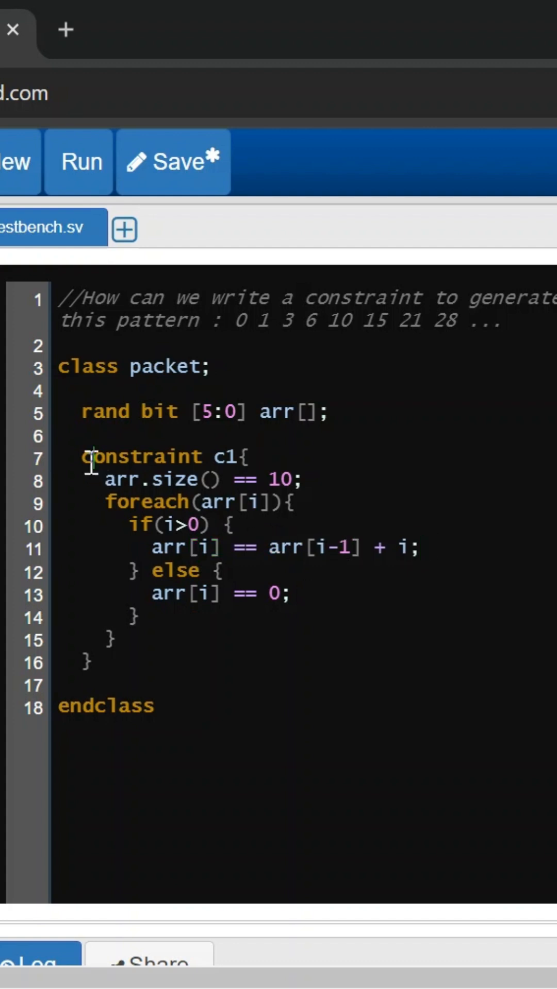
- Add module ts30 that creates, randomizes and displays pkt.arr, and run the simulation
{"action": "type", "text": "module ts30;"}
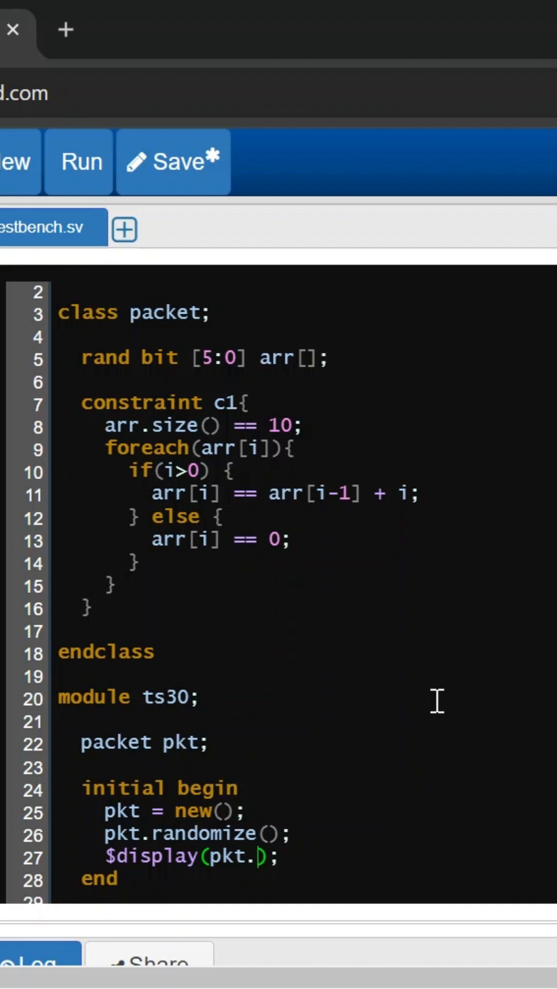
{"action": "left_click", "coordinate": [80, 162]}
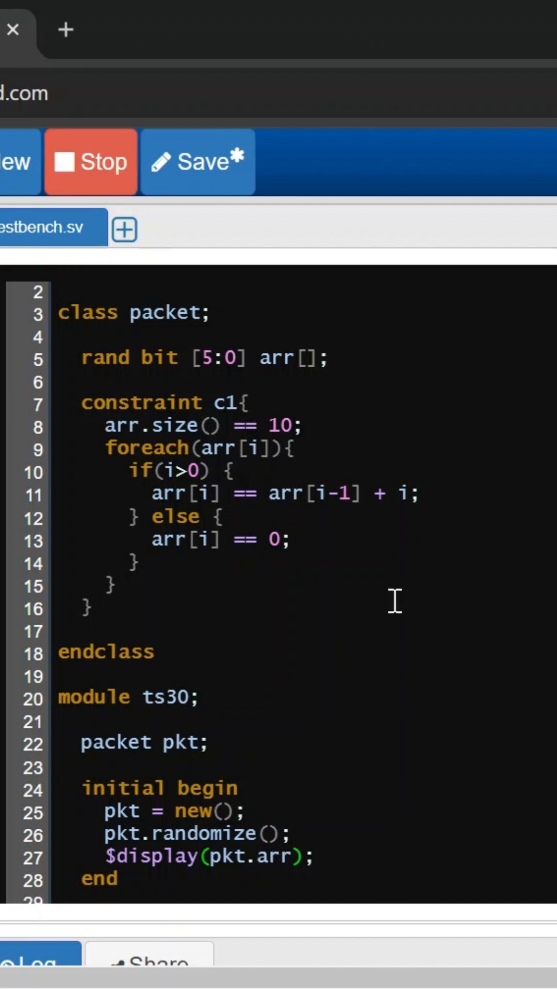
- View the log showing arr as 0, 1, 3, 6, 10, 15, 21, 28, 36, 45
{"action": "left_click", "coordinate": [90, 162]}
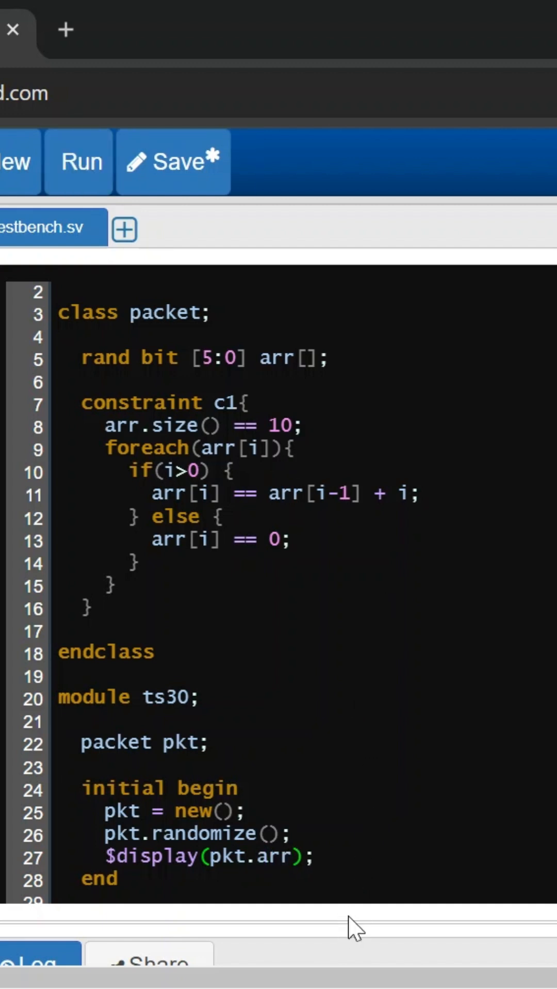
{"action": "left_click", "coordinate": [80, 161]}
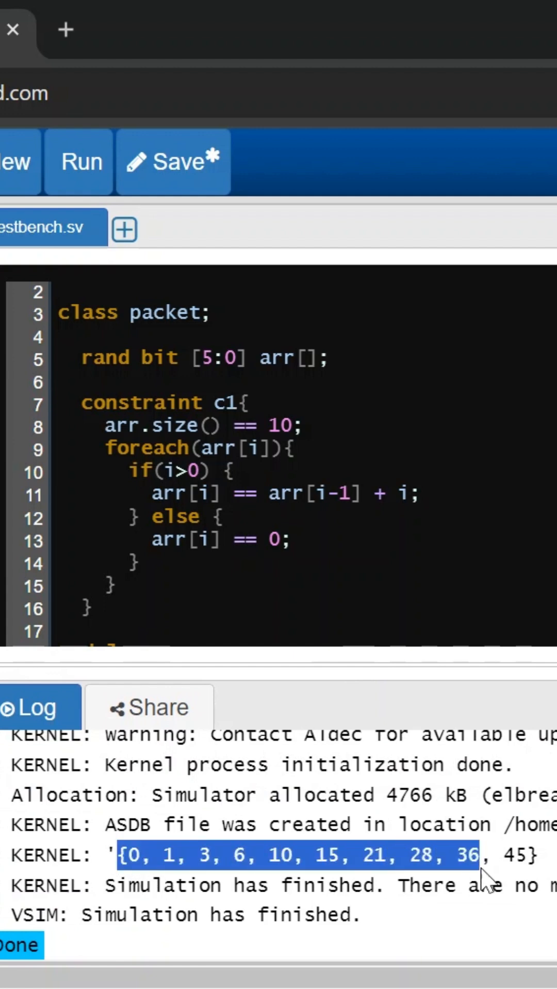
{"action": "left_click", "coordinate": [248, 868]}
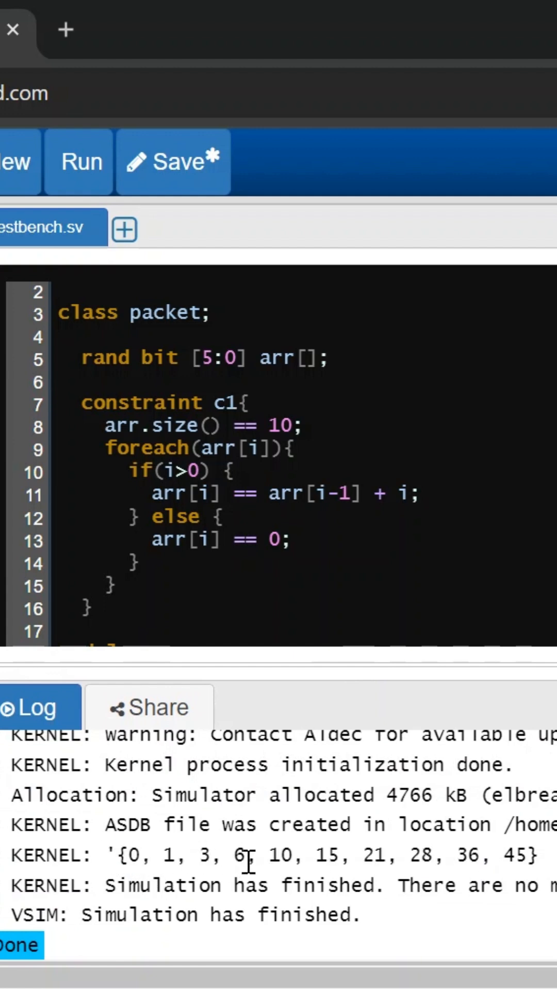